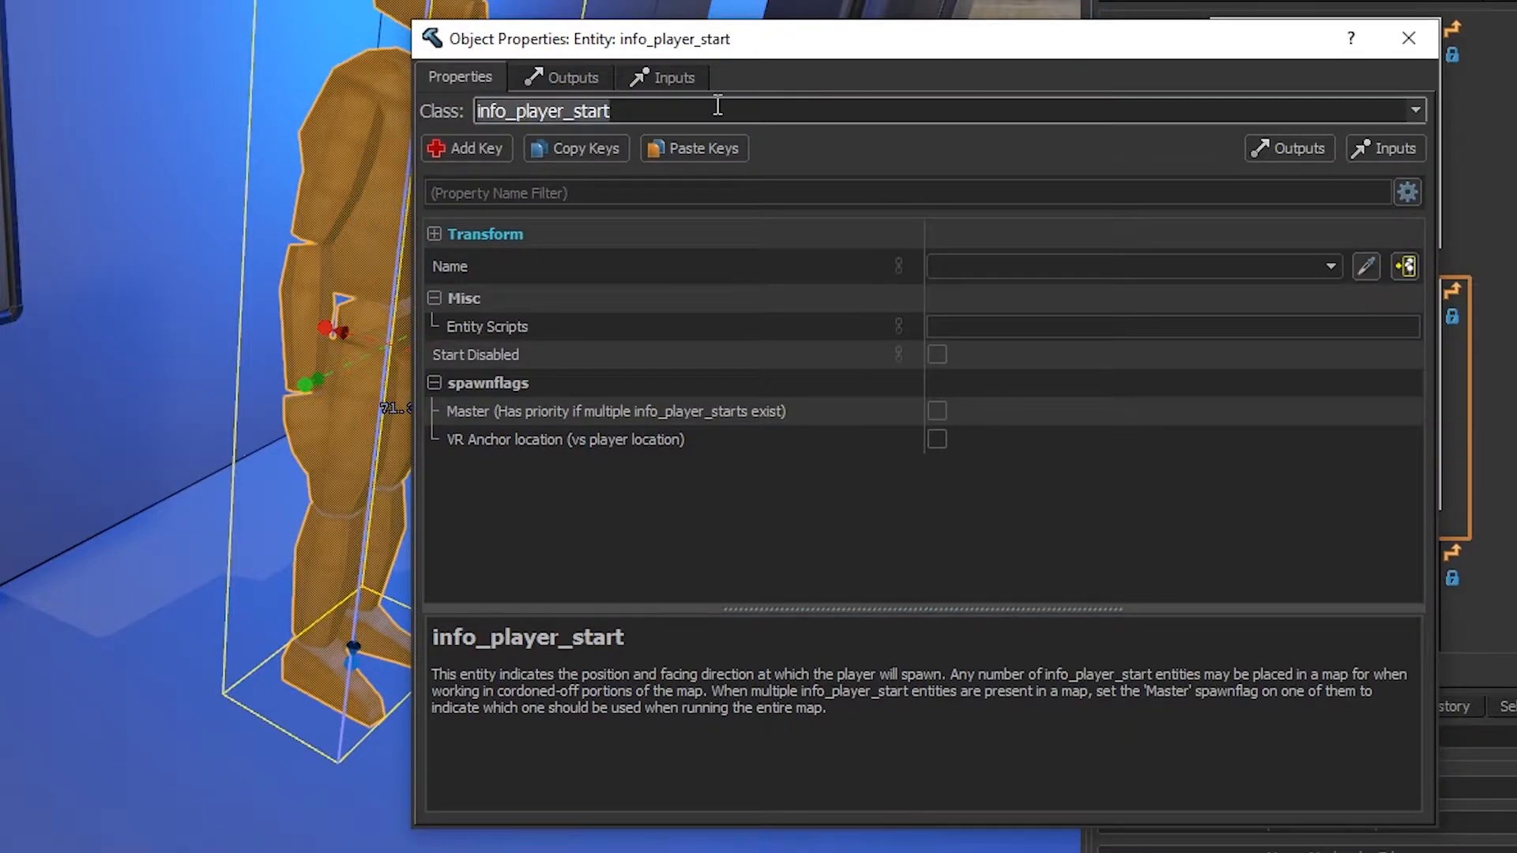
# - Change the entity's class from info_player_start to prop_dry_erase_marker
pyautogui.write('prop_dry_erase_marker')
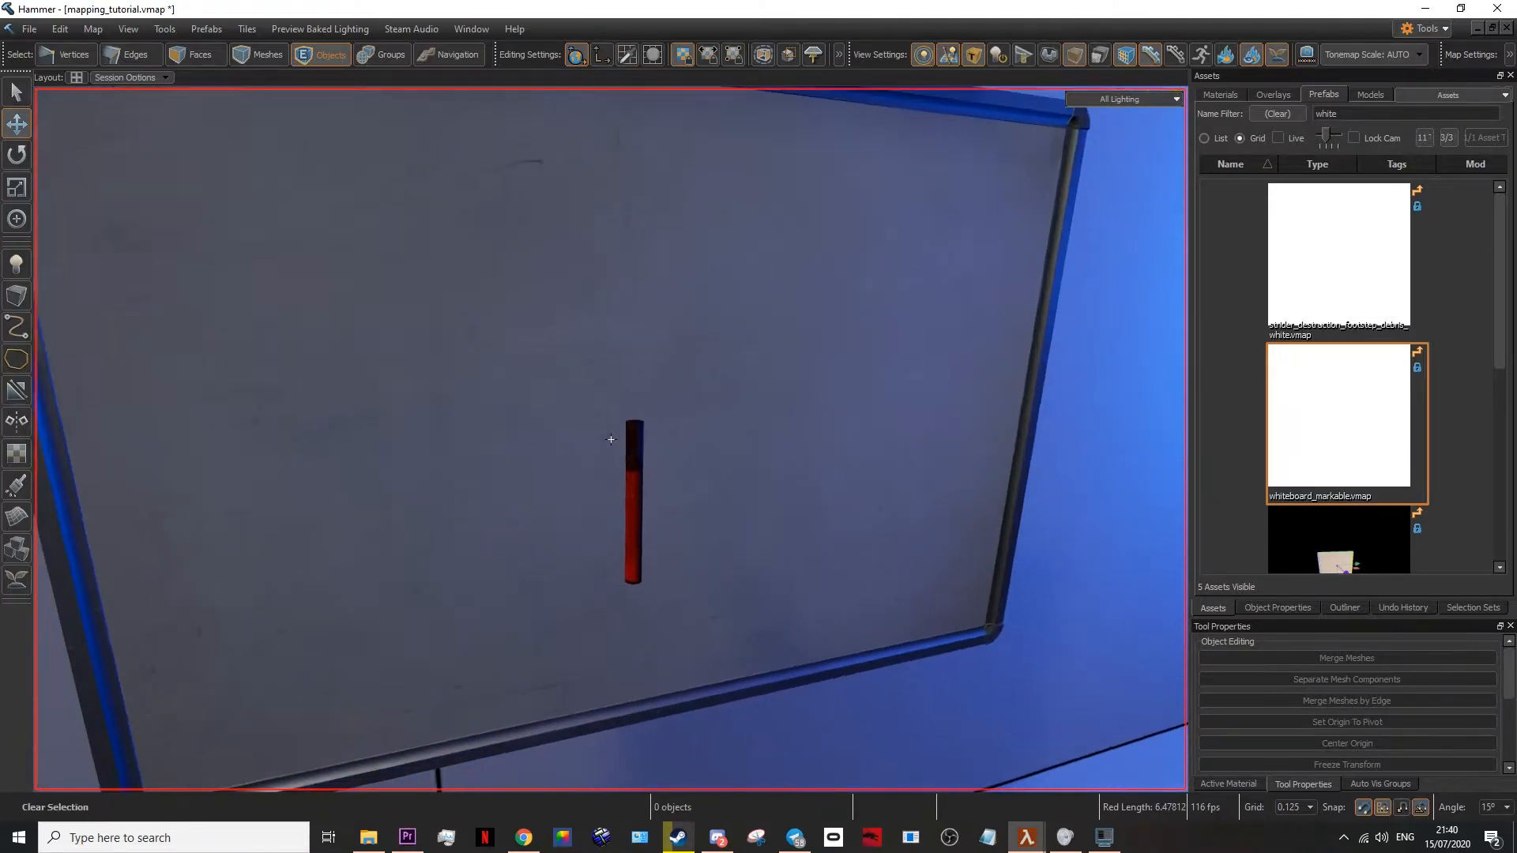
# - Set the dry erase marker's Marker Color (writing colour) to blue
pyautogui.doubleClick(633, 503)
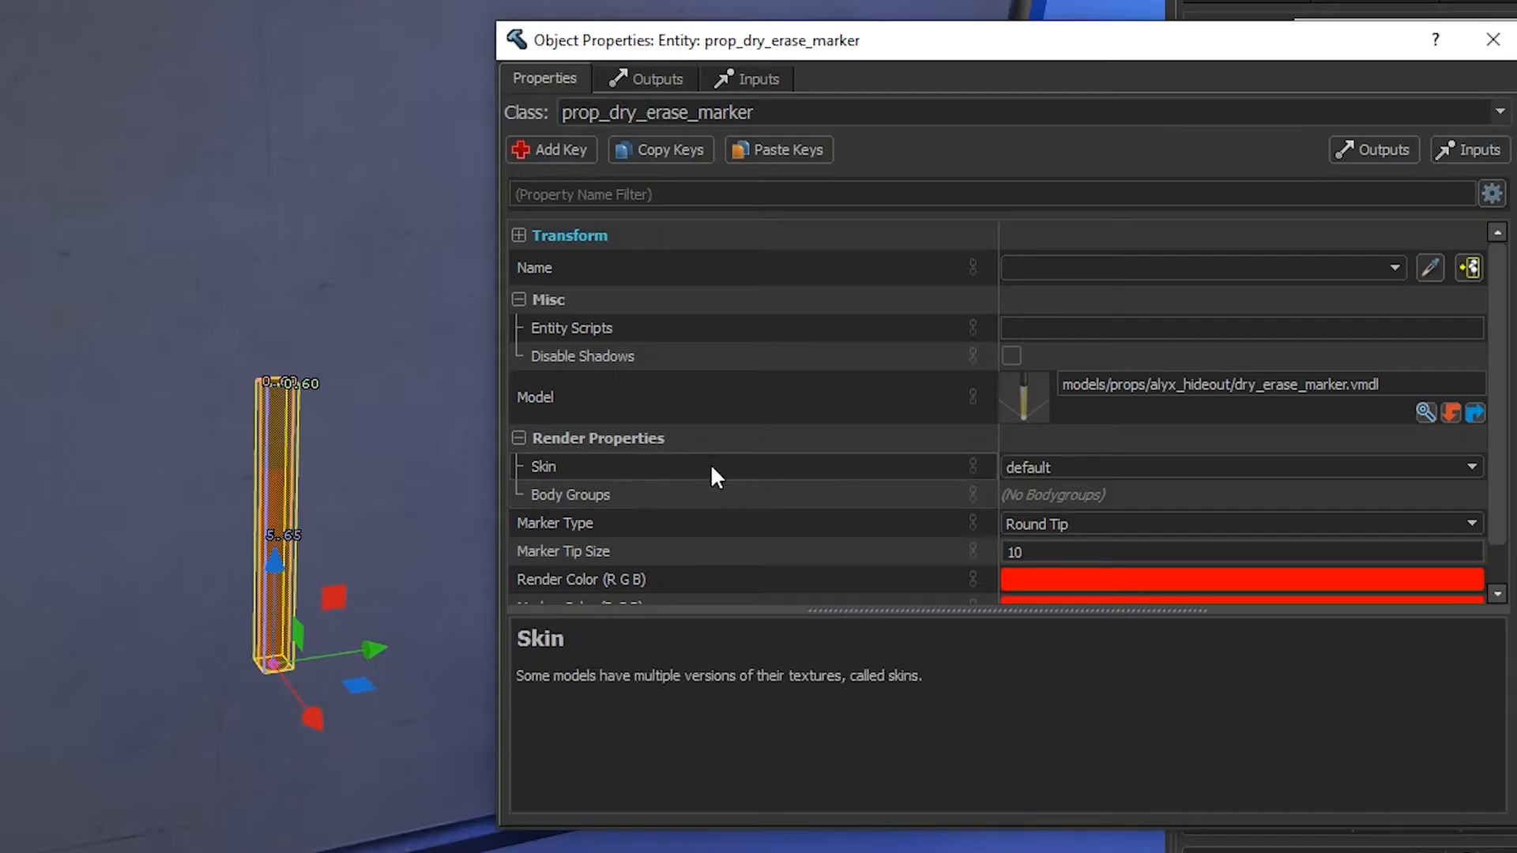
pyautogui.click(1242, 580)
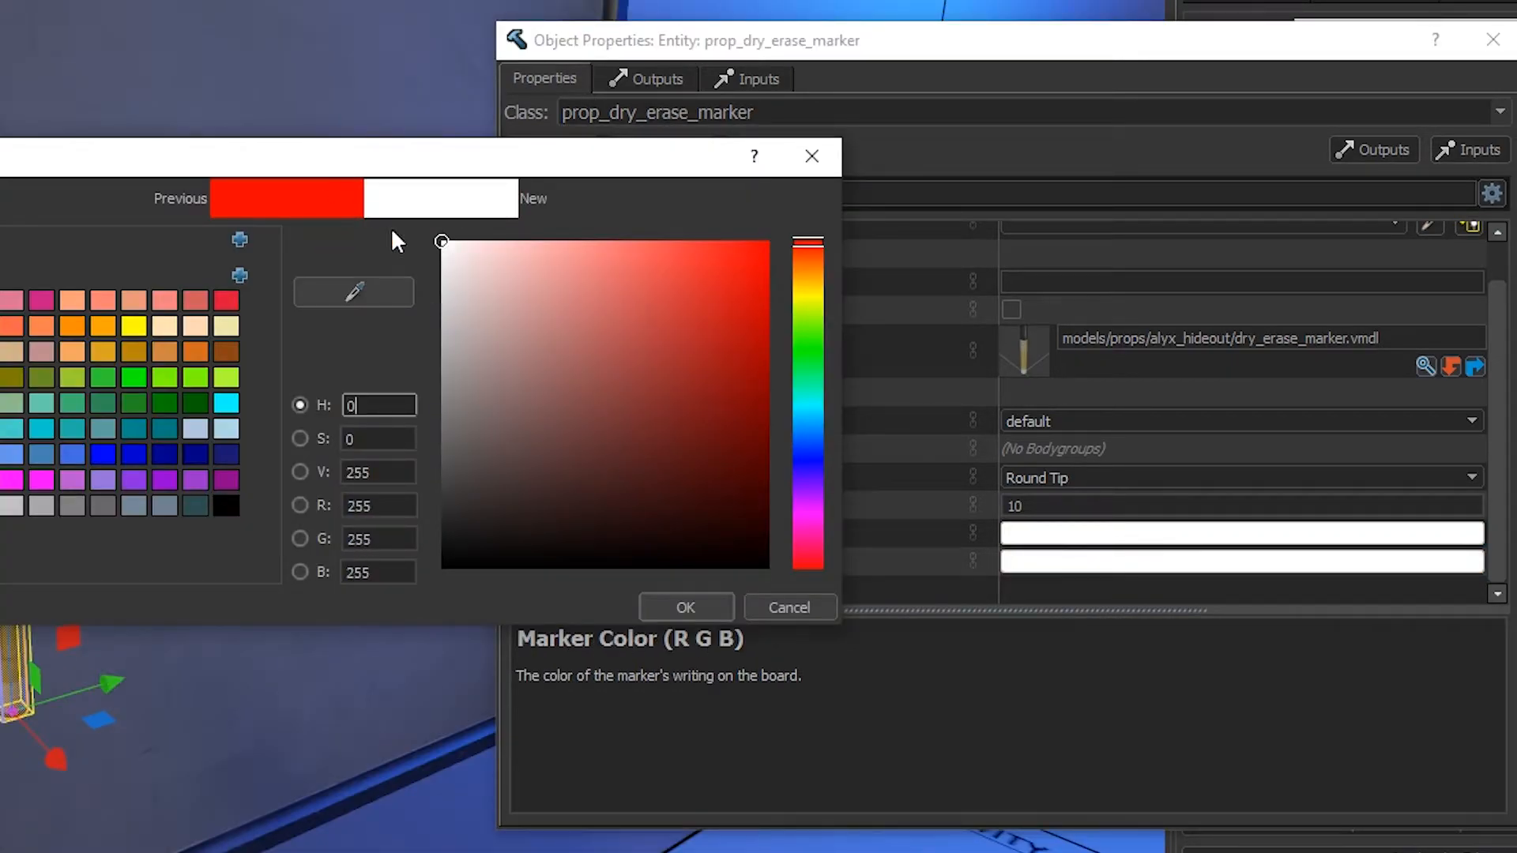
pyautogui.click(685, 607)
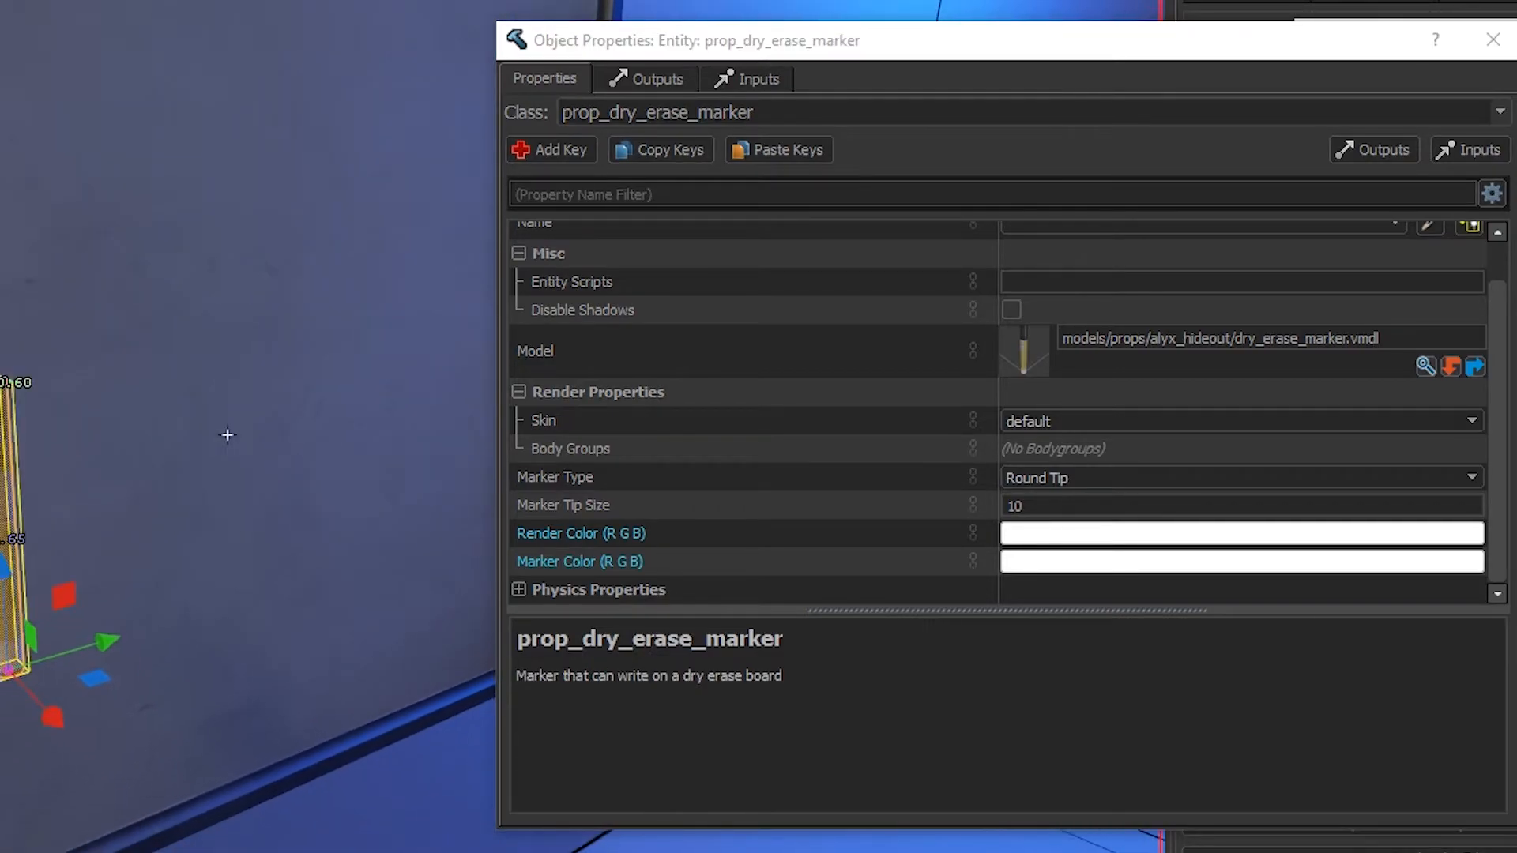
pyautogui.click(1242, 561)
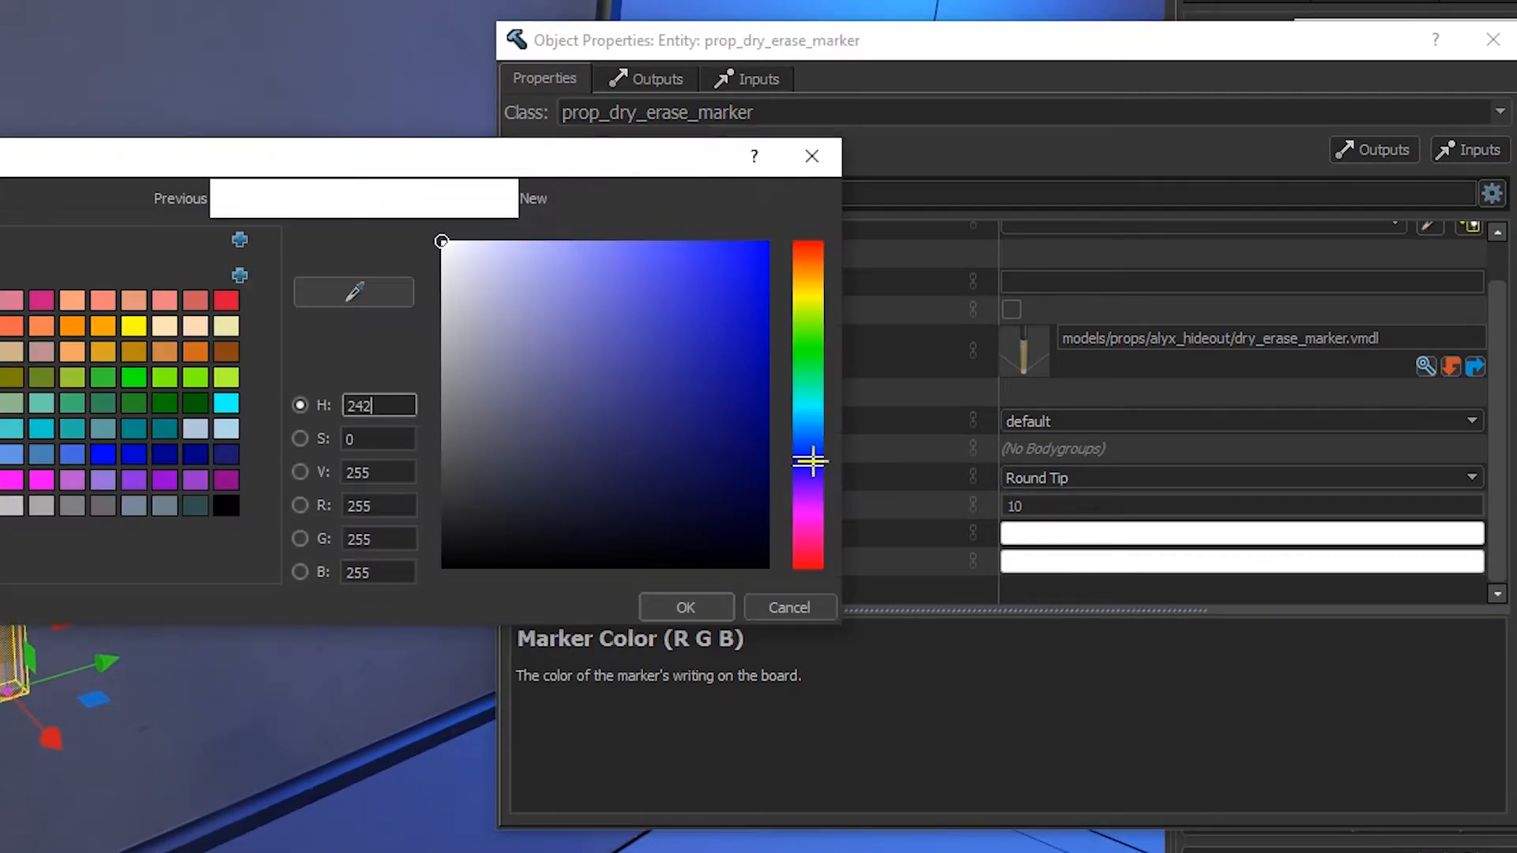
pyautogui.click(685, 607)
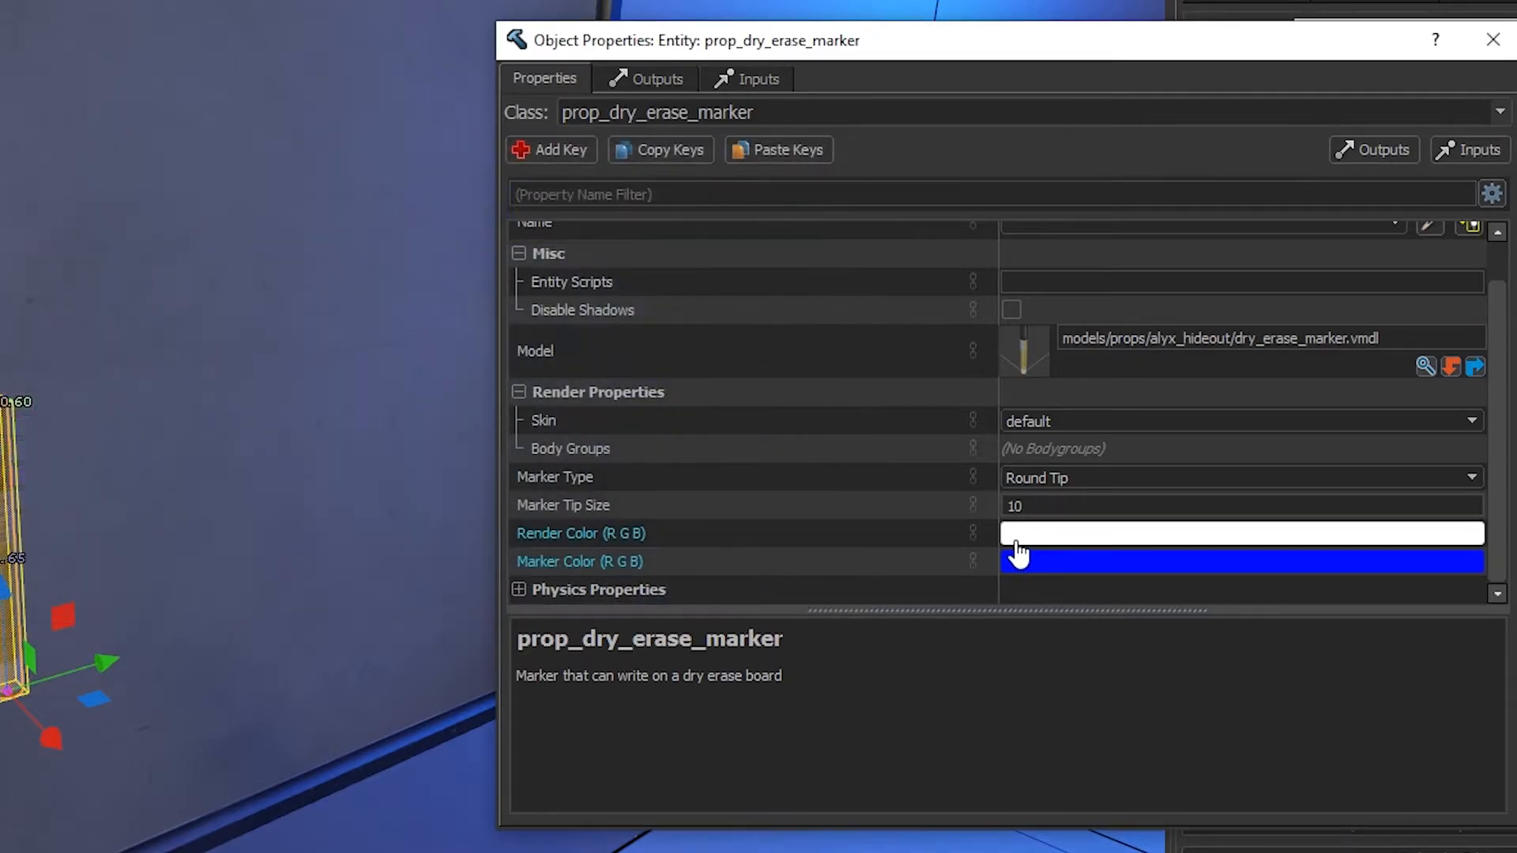
# - Set the marker body's Render Color to blue and browse models matching 'marker'
pyautogui.rightClick(1021, 542)
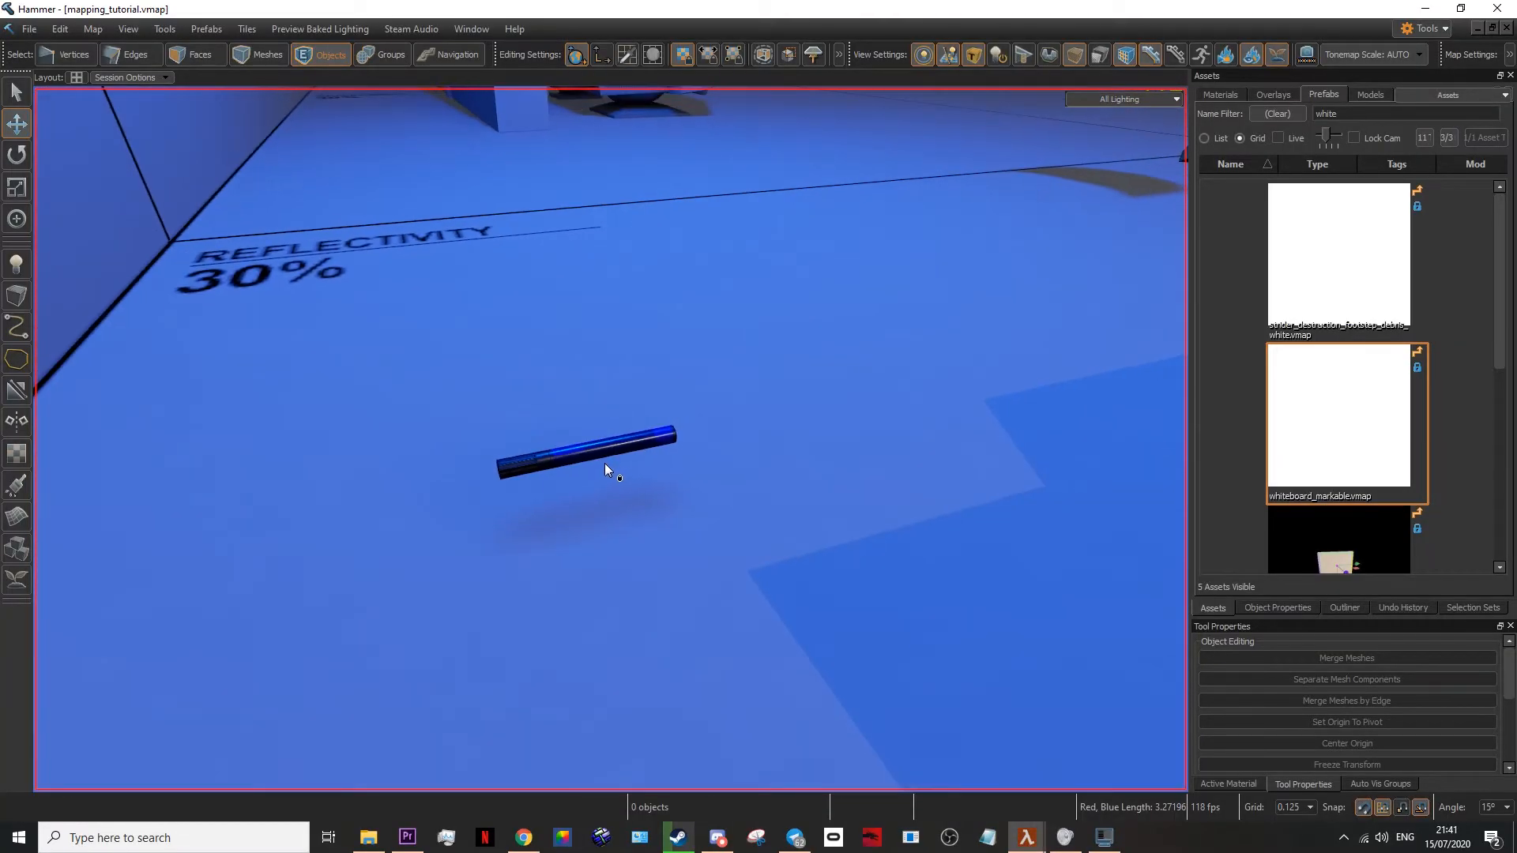
pyautogui.doubleClick(586, 456)
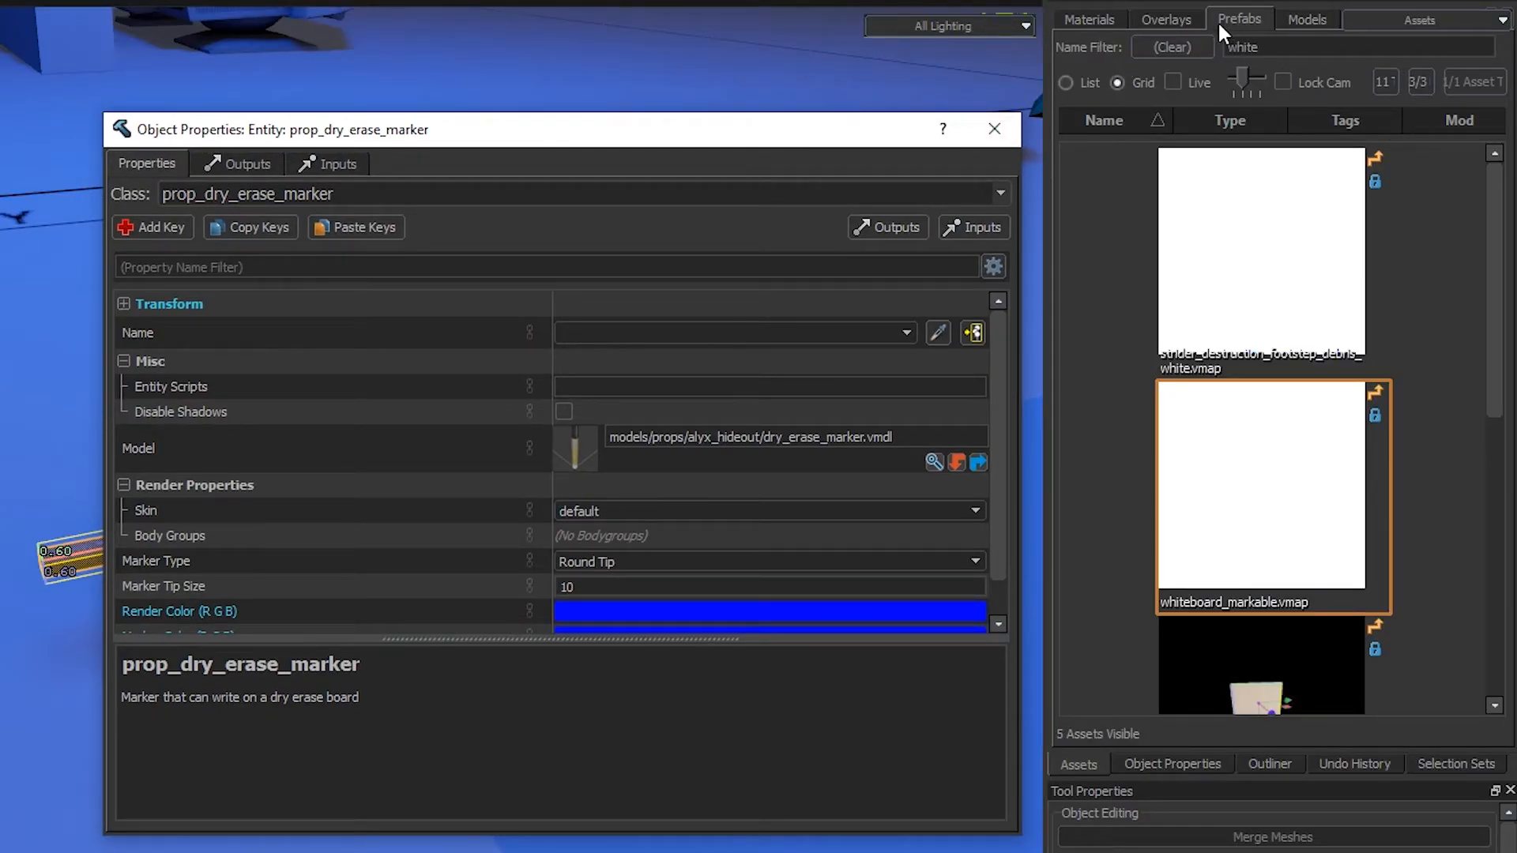
pyautogui.click(1306, 18)
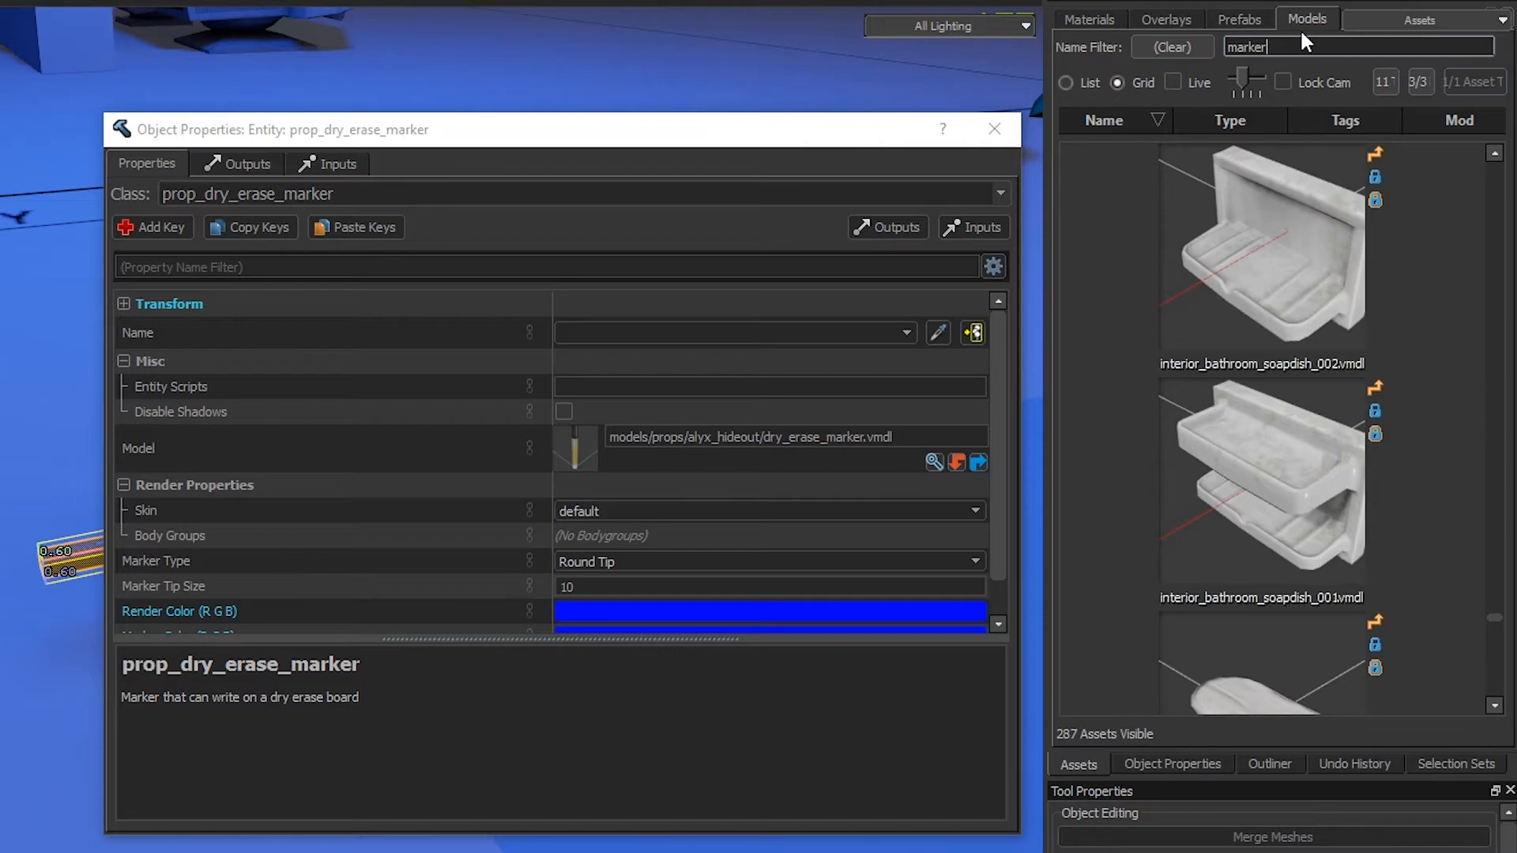